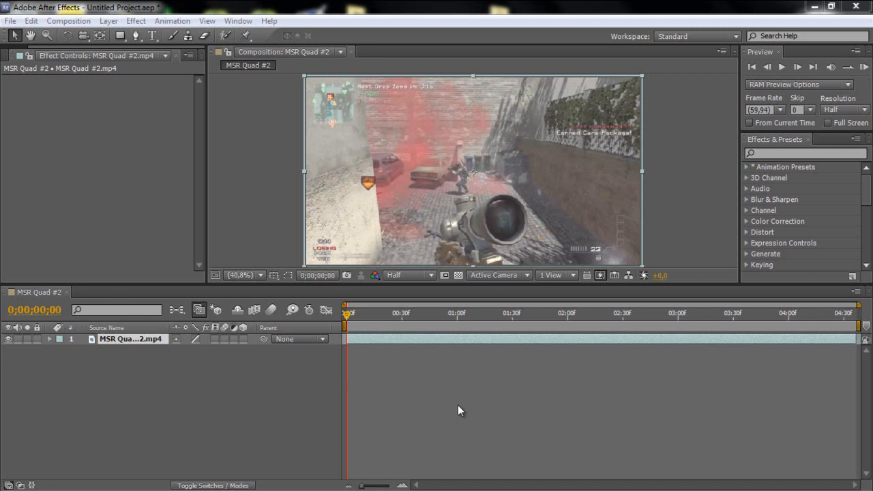
mouse_move(463, 402)
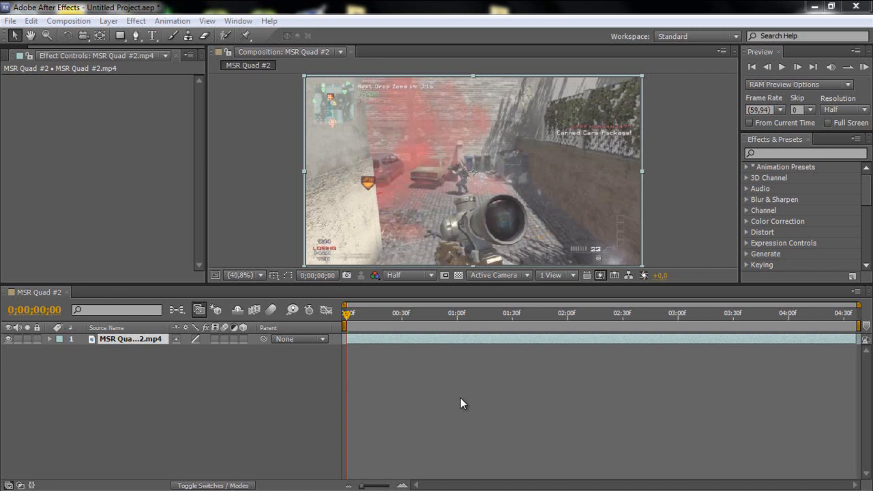
mouse_move(486, 320)
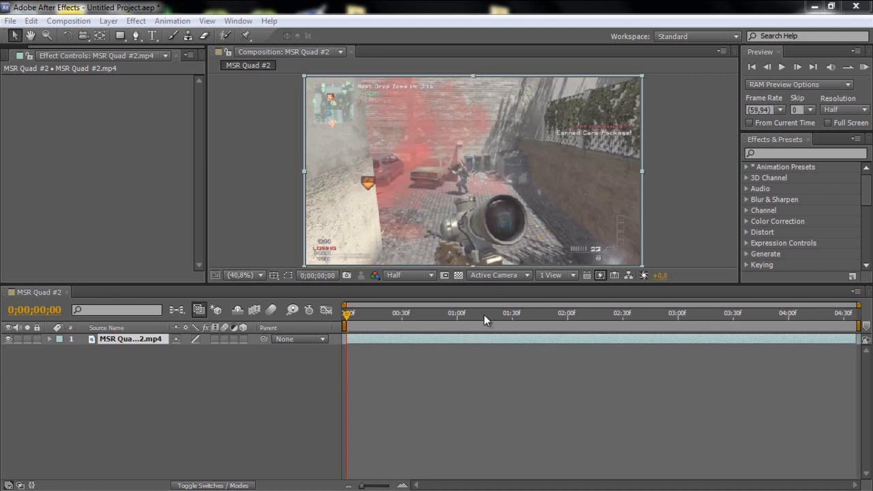
mouse_move(485, 319)
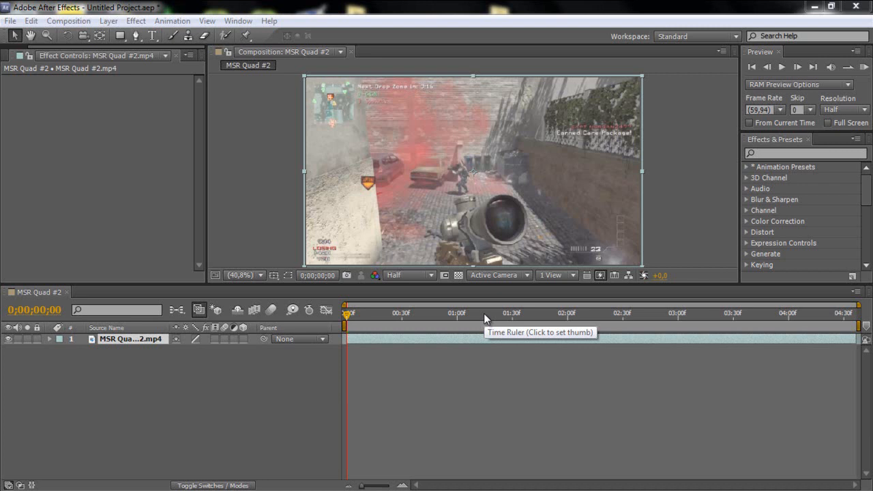
mouse_move(498, 283)
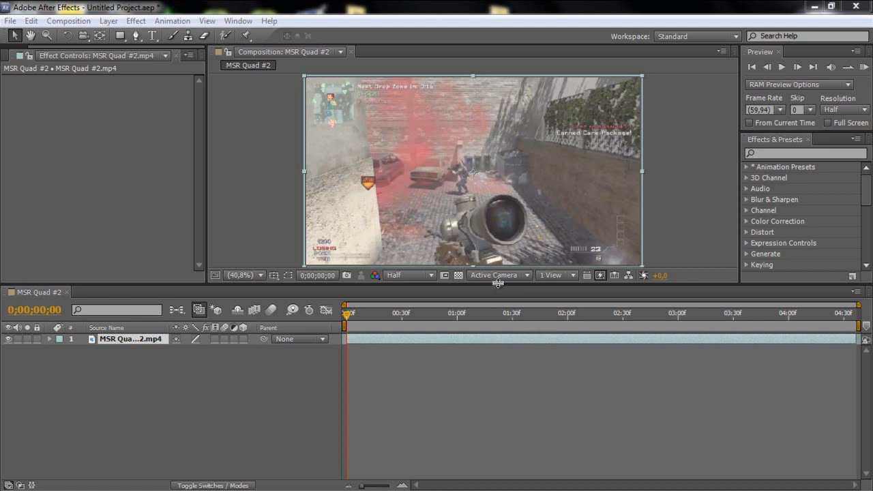
mouse_move(496, 298)
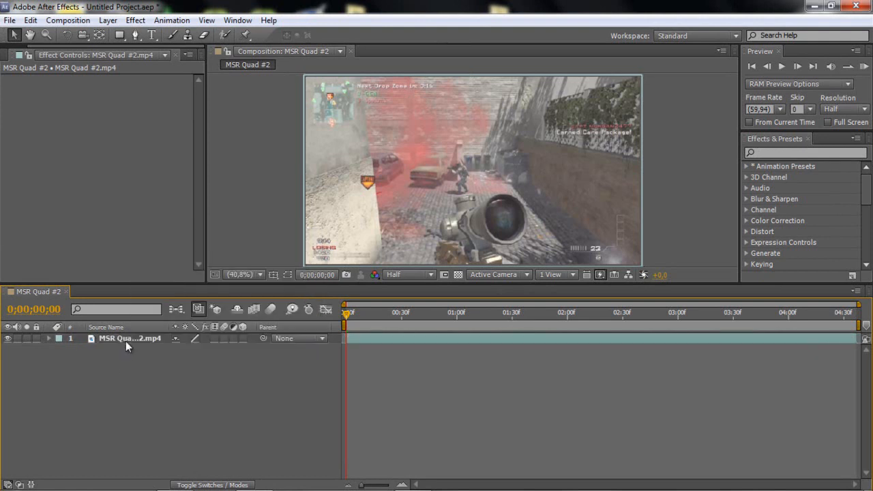
- Select the gameplay clip layer and apply CC Vector Blur via an Effects search for 'cc vec'
click(129, 338)
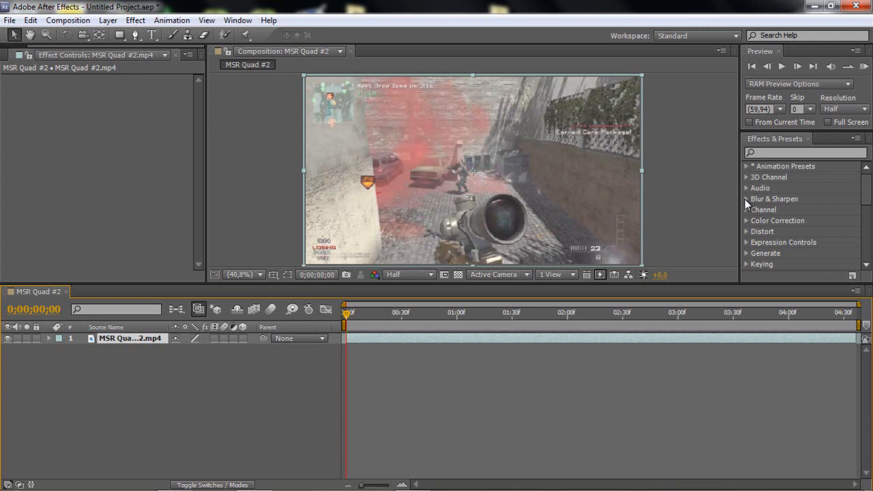
scroll(down, 3)
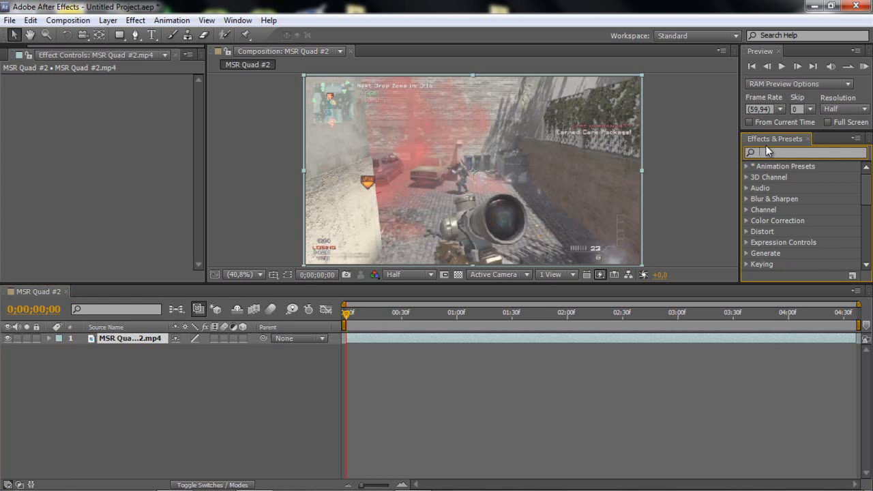
text(cc vec)
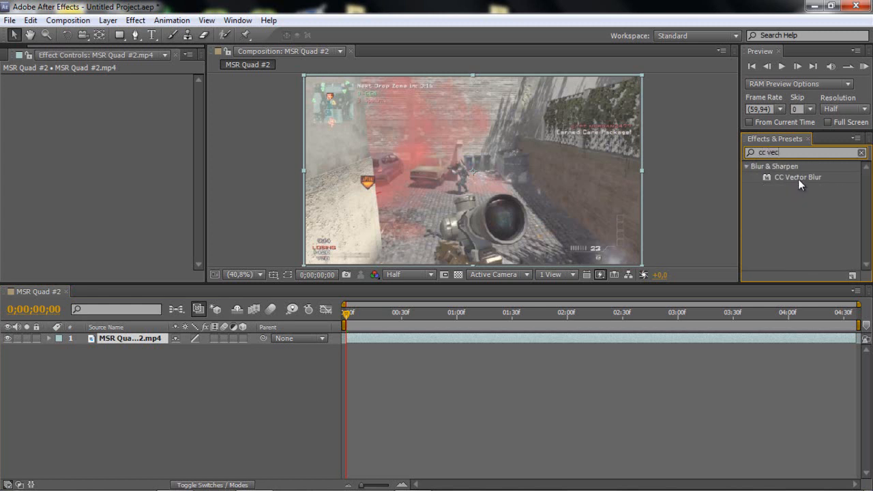
double_click(798, 176)
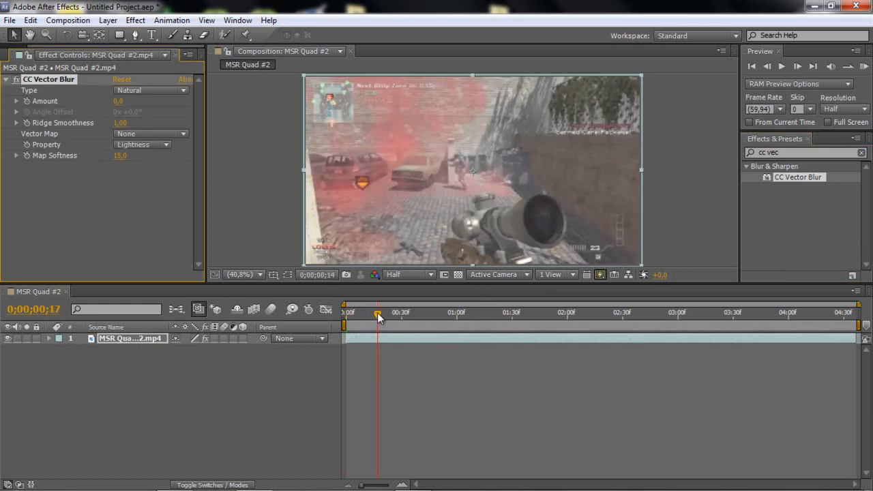
- Scrub the timeline to frame 38, where the sniper scope is aimed
drag(379, 312, 417, 313)
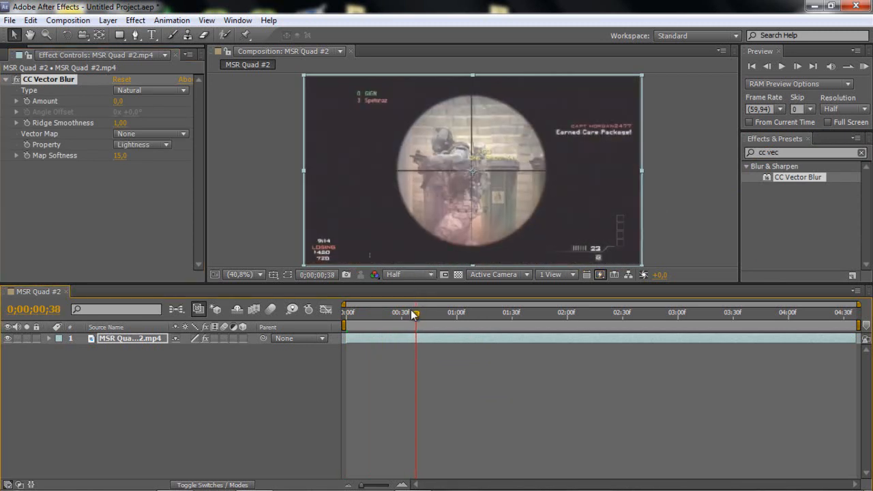
mouse_move(410, 316)
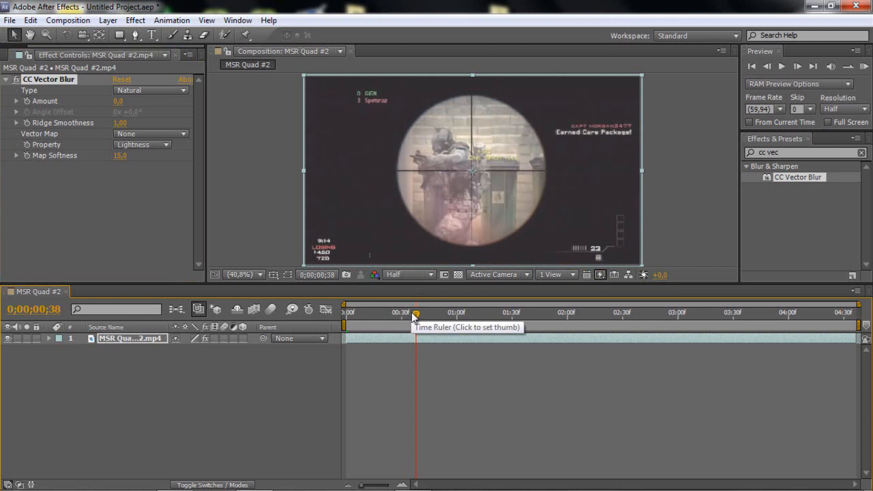
mouse_move(423, 302)
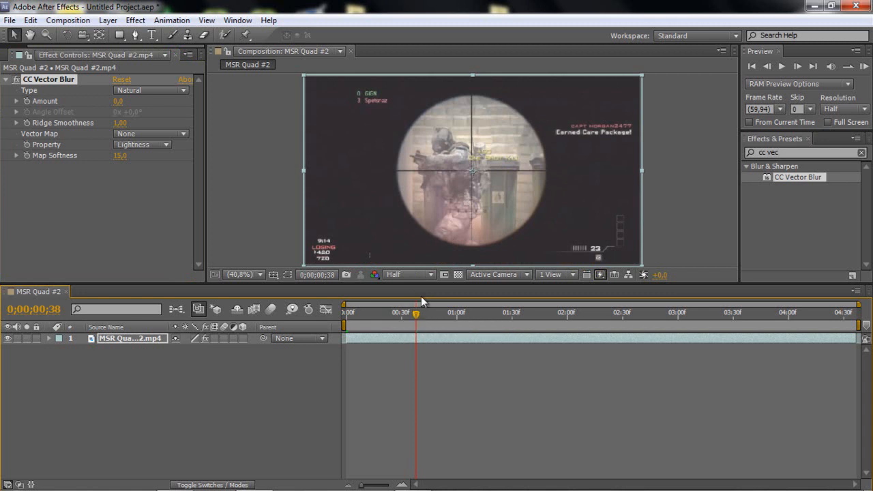
mouse_move(440, 251)
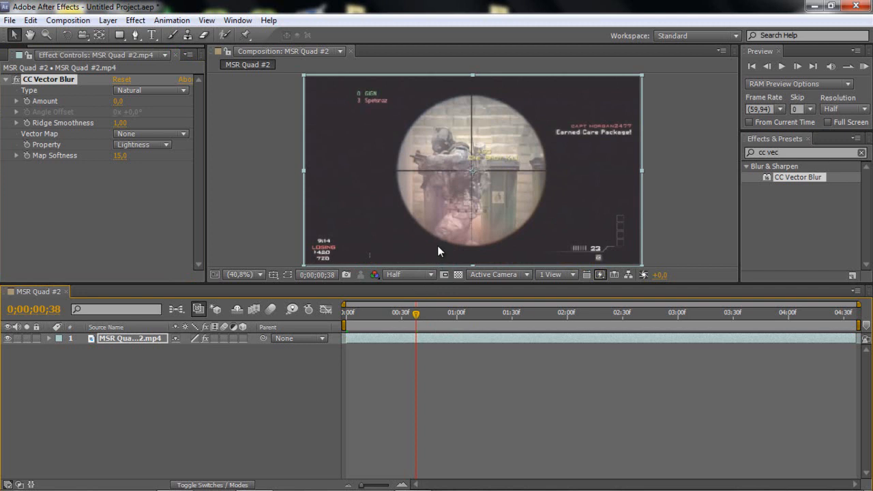
mouse_move(440, 249)
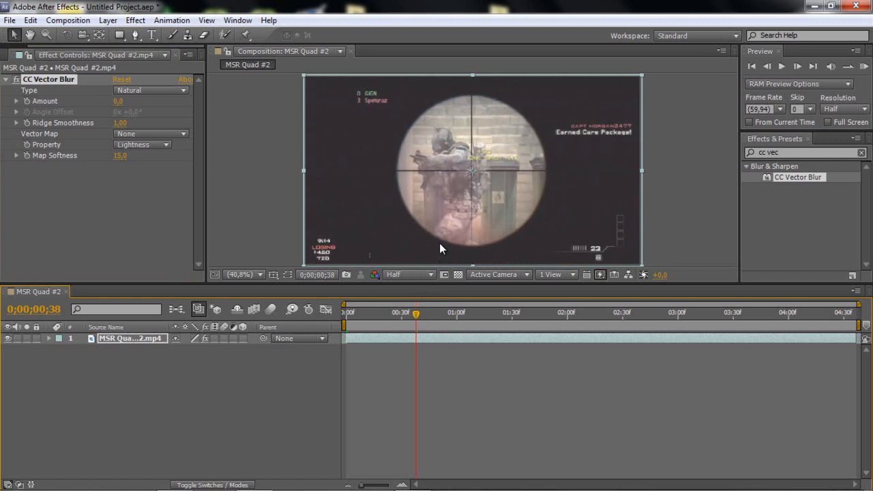
click(589, 312)
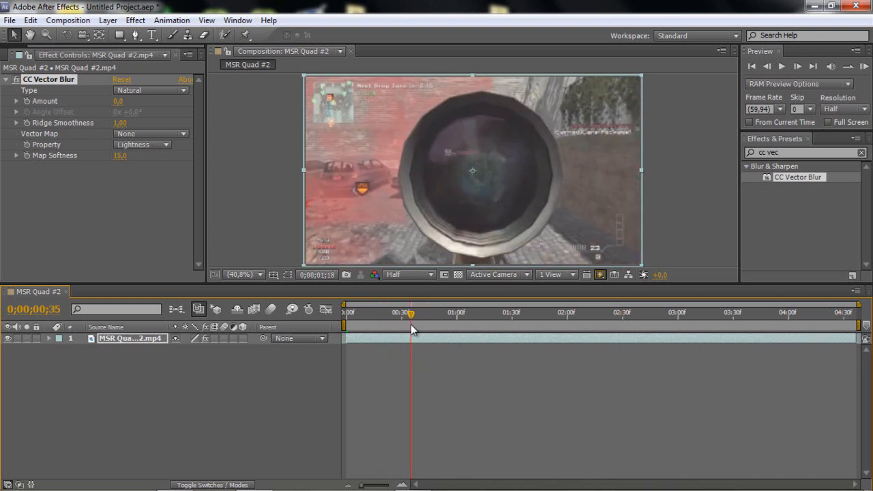
drag(411, 313, 416, 312)
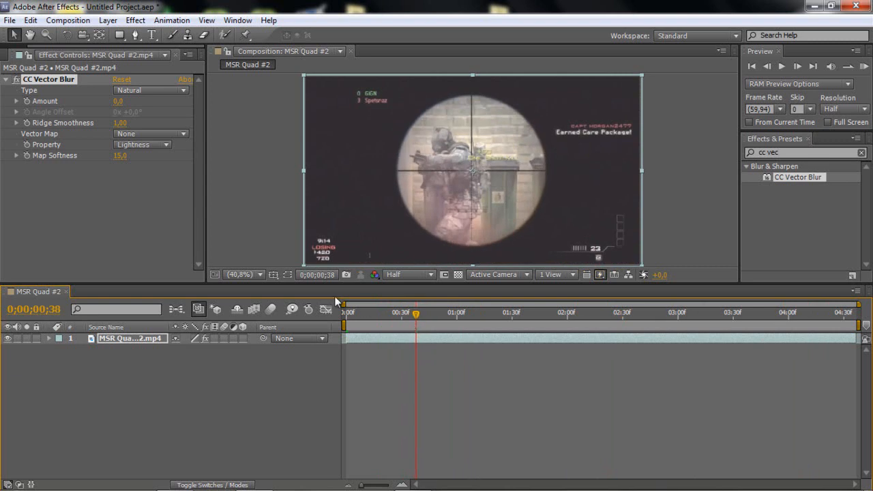
mouse_move(41, 111)
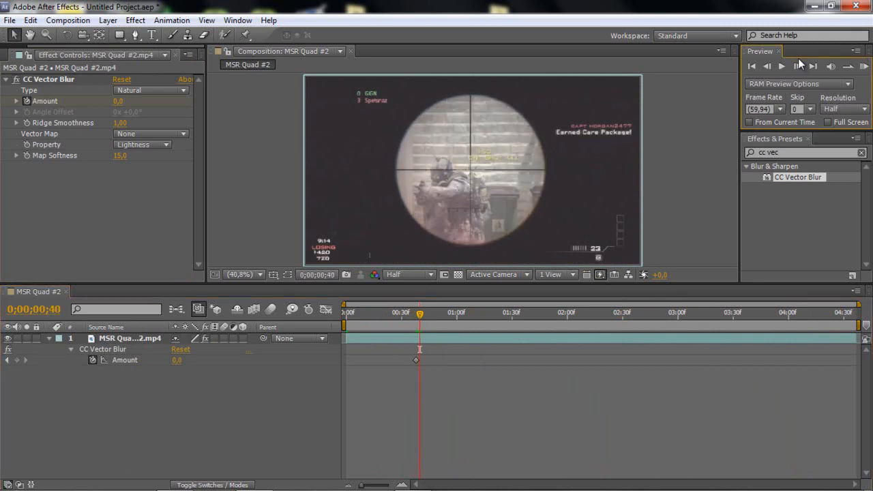
click(780, 66)
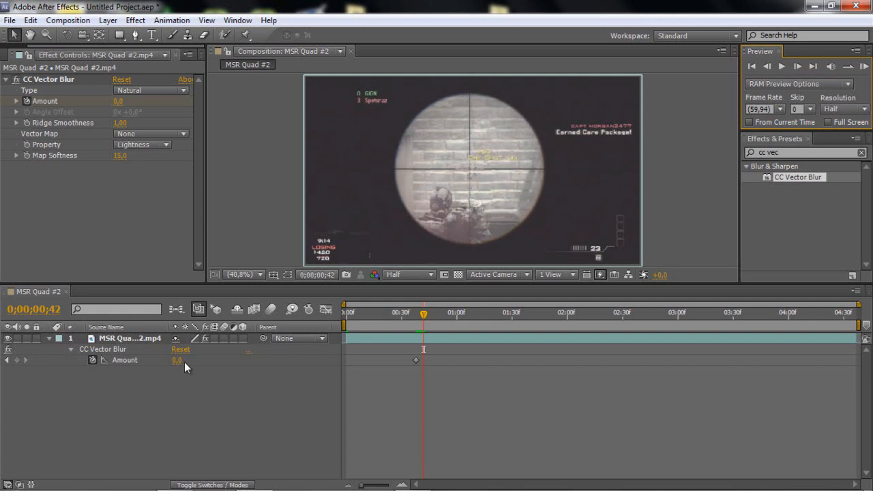
drag(178, 360, 193, 361)
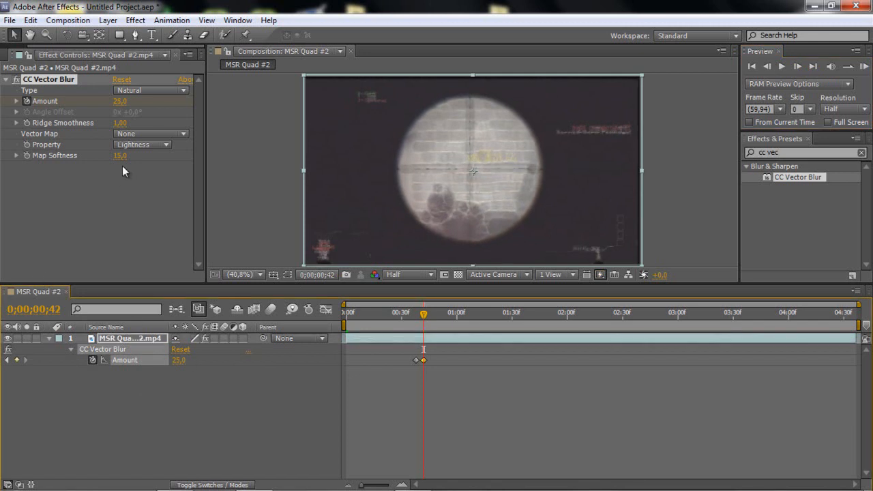
click(150, 90)
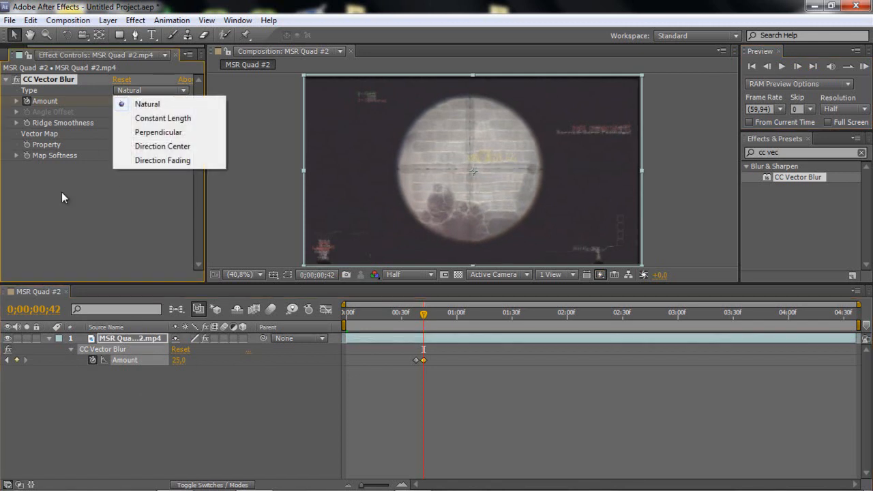
mouse_move(162, 160)
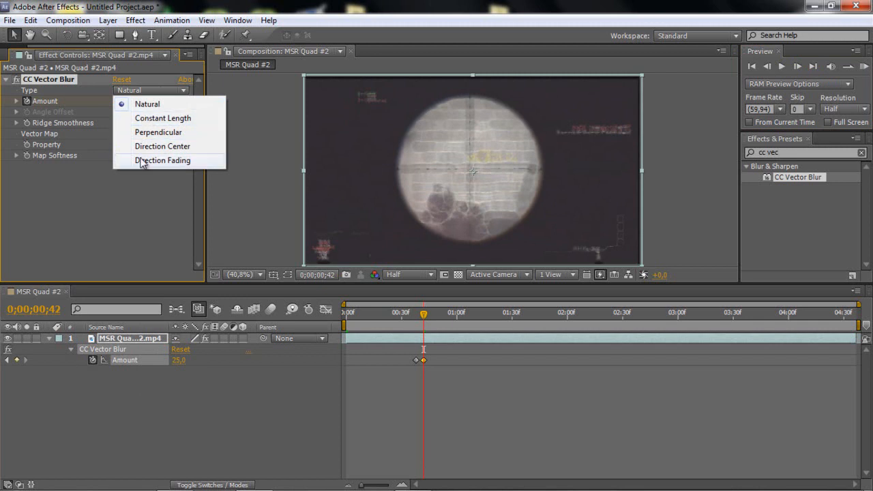
click(148, 103)
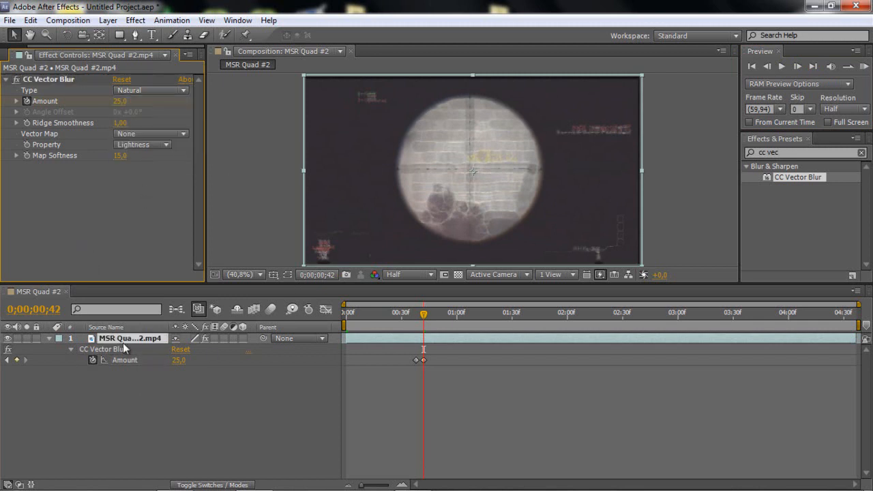
mouse_move(424, 316)
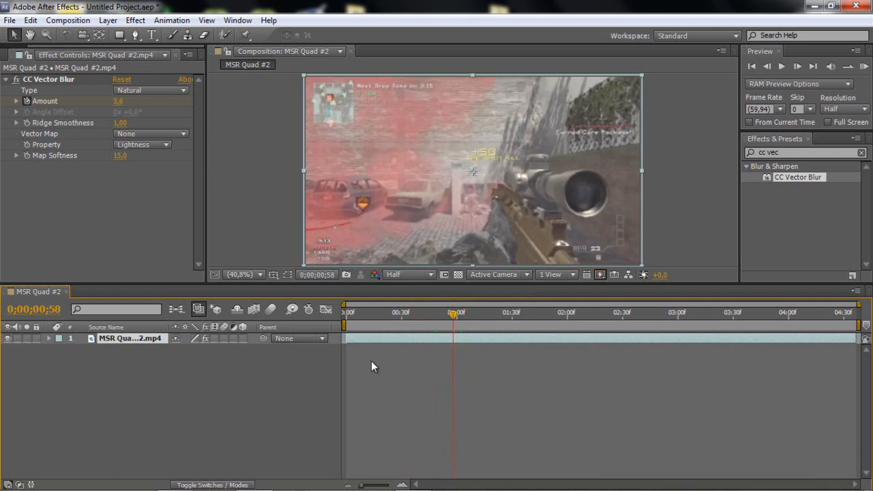
- Add an adjustment layer, apply Magic Bullet Looks to it, and open the look editor
right_click(373, 366)
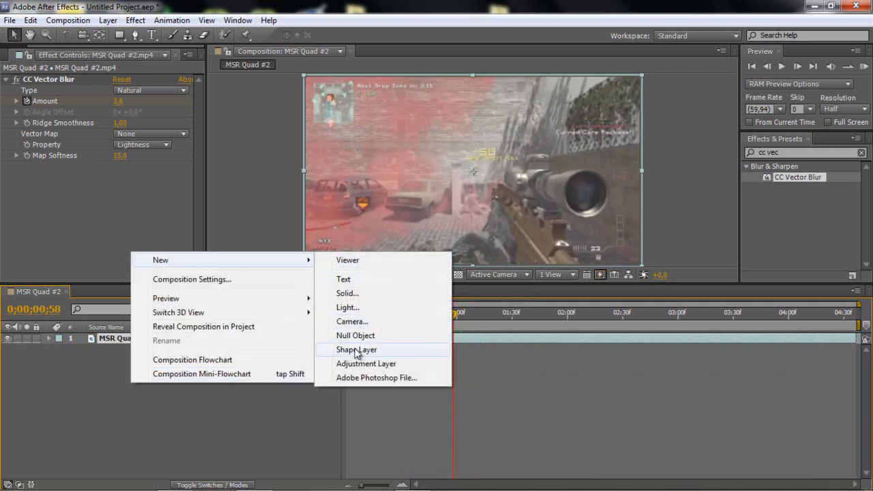
mouse_move(284, 270)
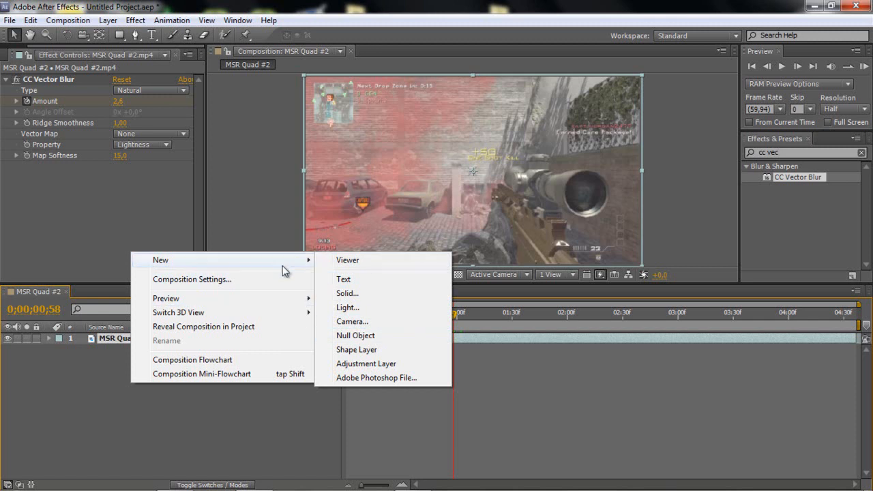
click(367, 363)
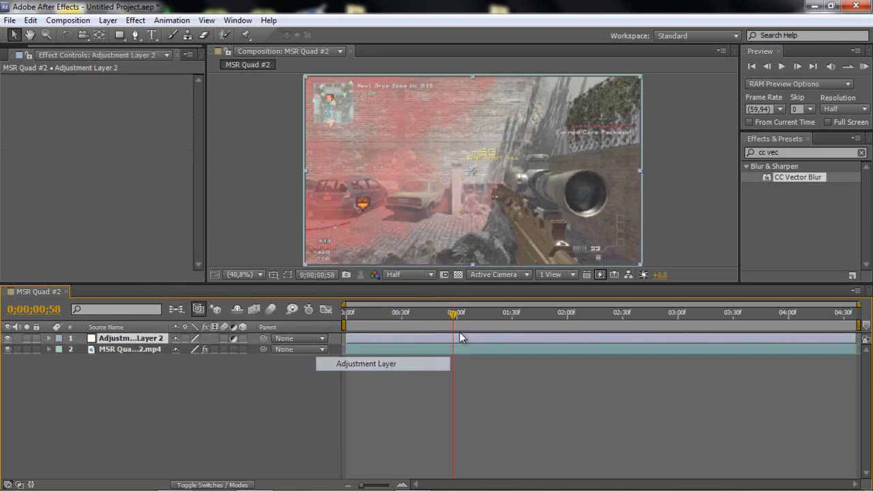
text(looks)
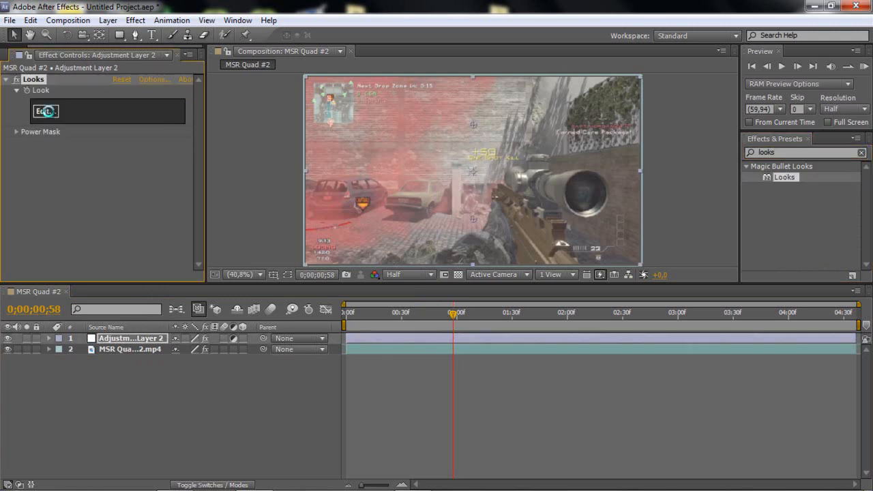
click(45, 111)
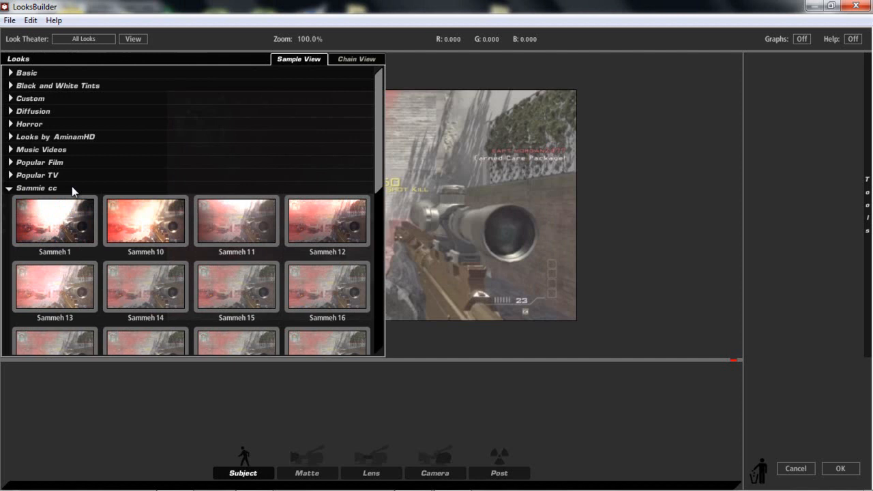
- Apply the Sammeh 1 look and confirm with OK
double_click(55, 220)
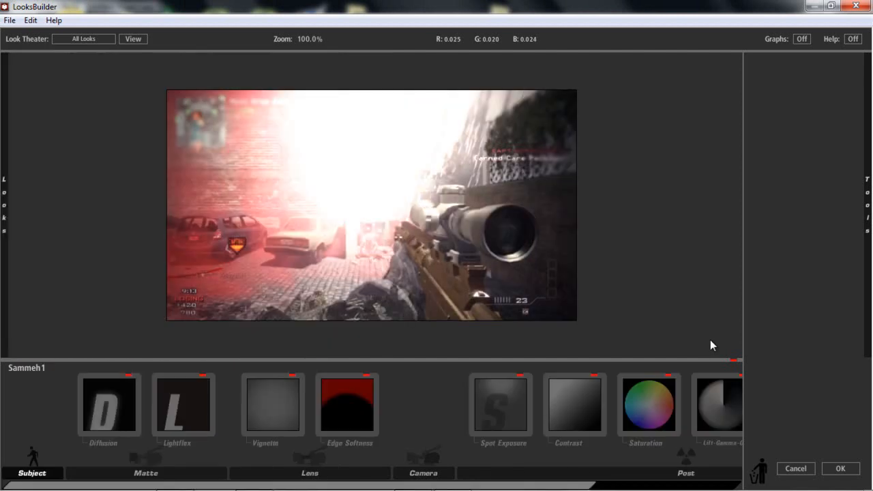
mouse_move(699, 412)
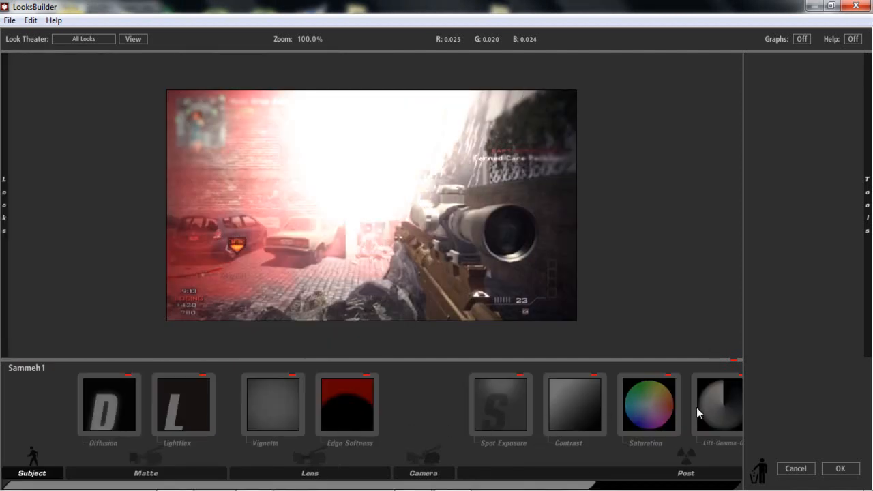
click(717, 404)
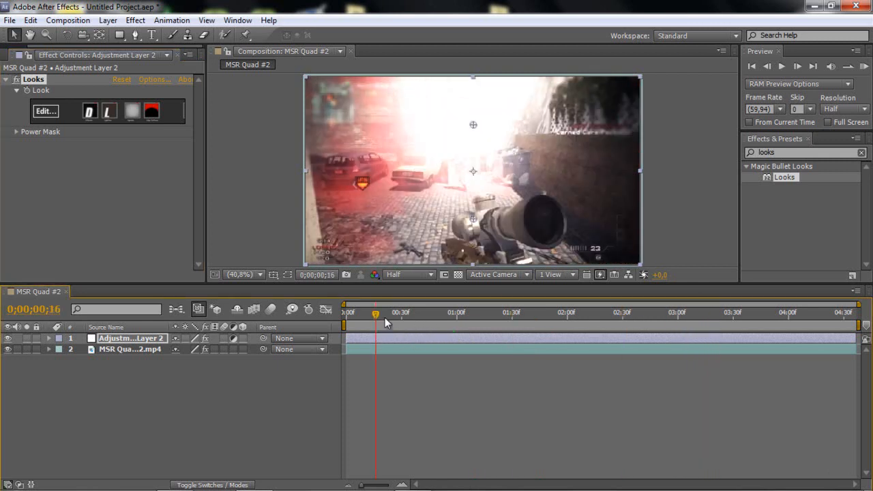
- Scrub the graded footage forward to the scoped shot around frame 39
drag(375, 313, 418, 313)
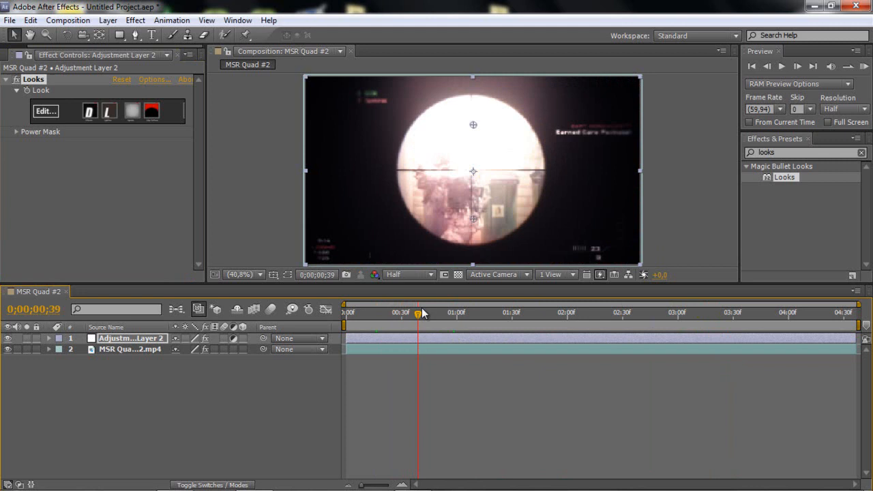
drag(417, 313, 449, 312)
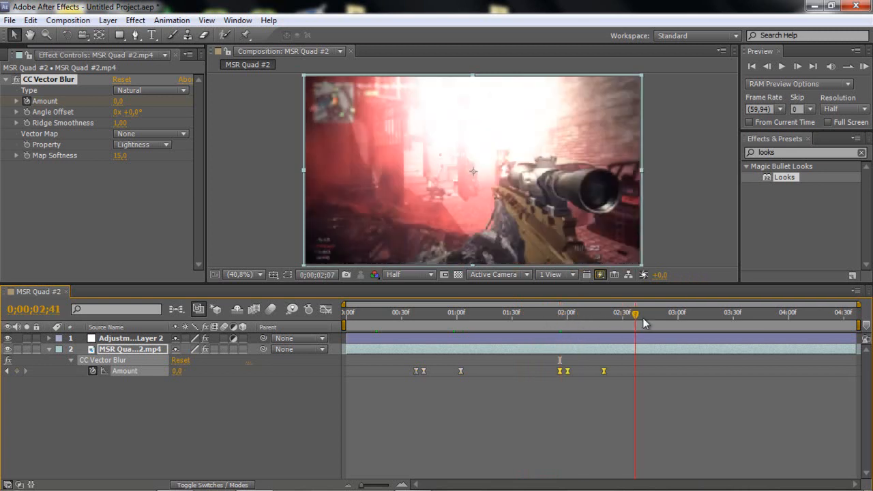
- Scrub to the later scoped shot near 2;59
drag(635, 312, 679, 312)
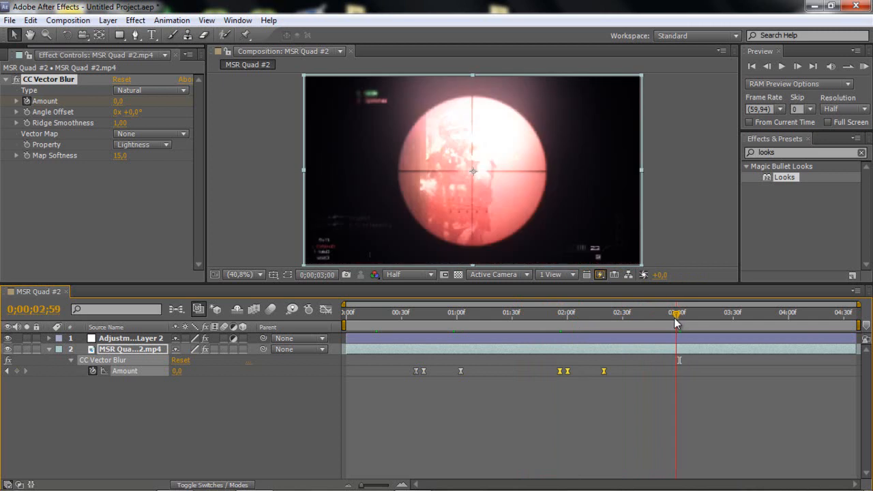
drag(675, 316, 767, 316)
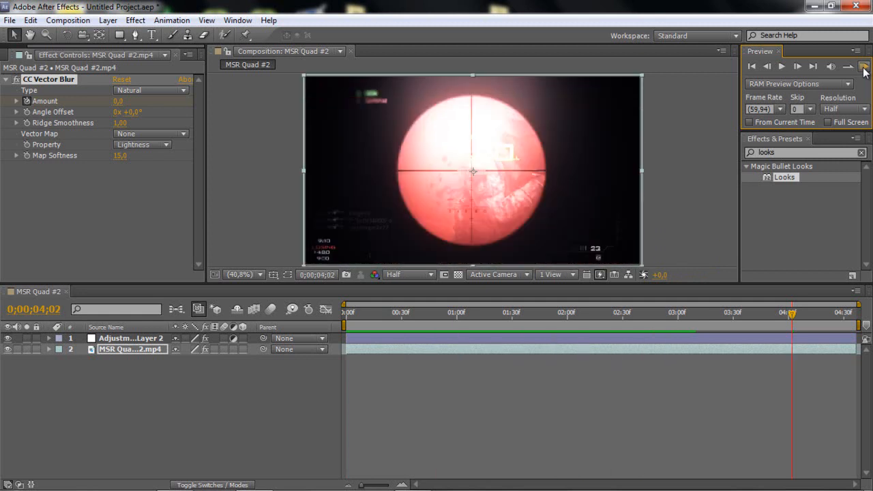
- Start a RAM preview of the whole graded composition
click(403, 312)
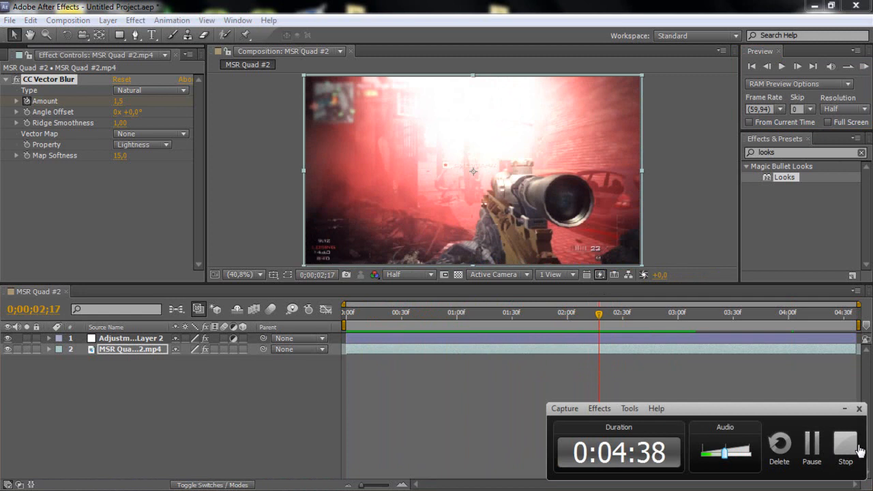
mouse_move(744, 400)
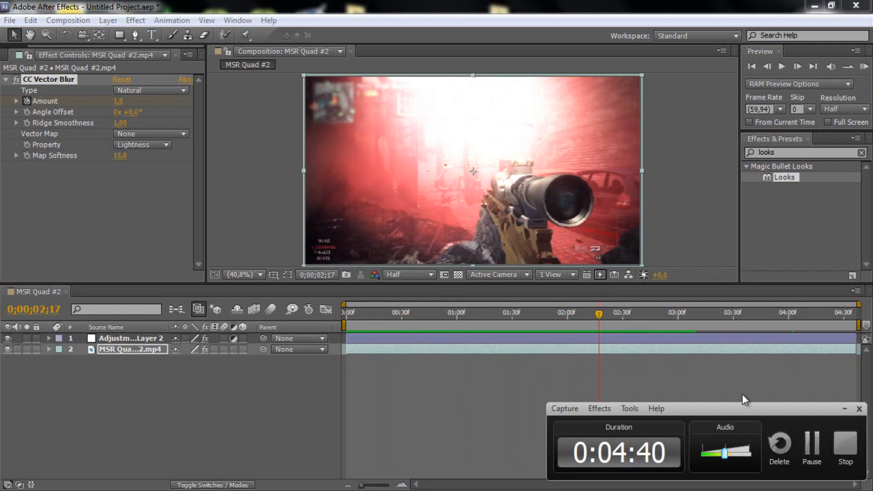